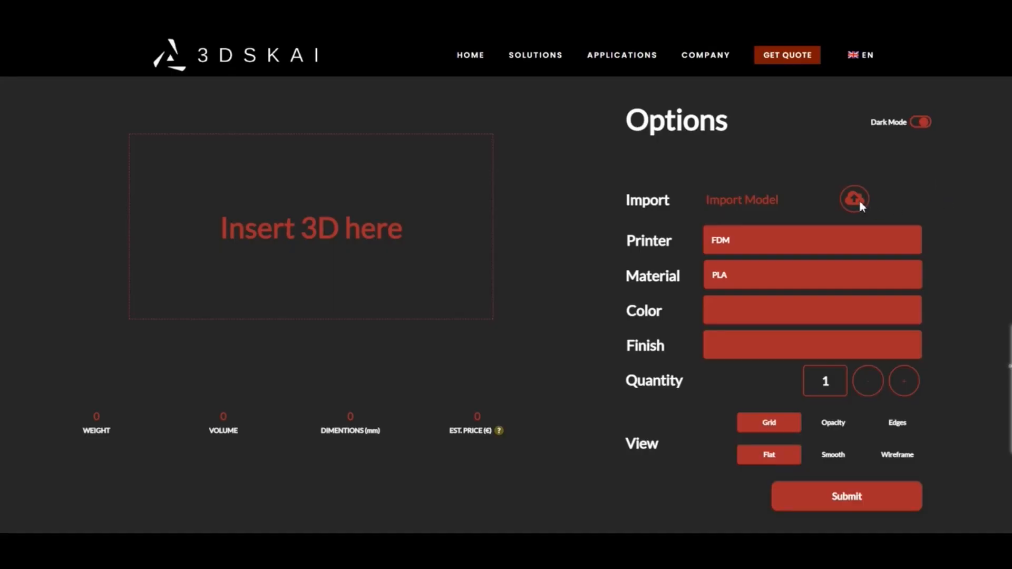
- Load the double_helix_spring model, orbit it to a side view and choose an SLS material
click(853, 199)
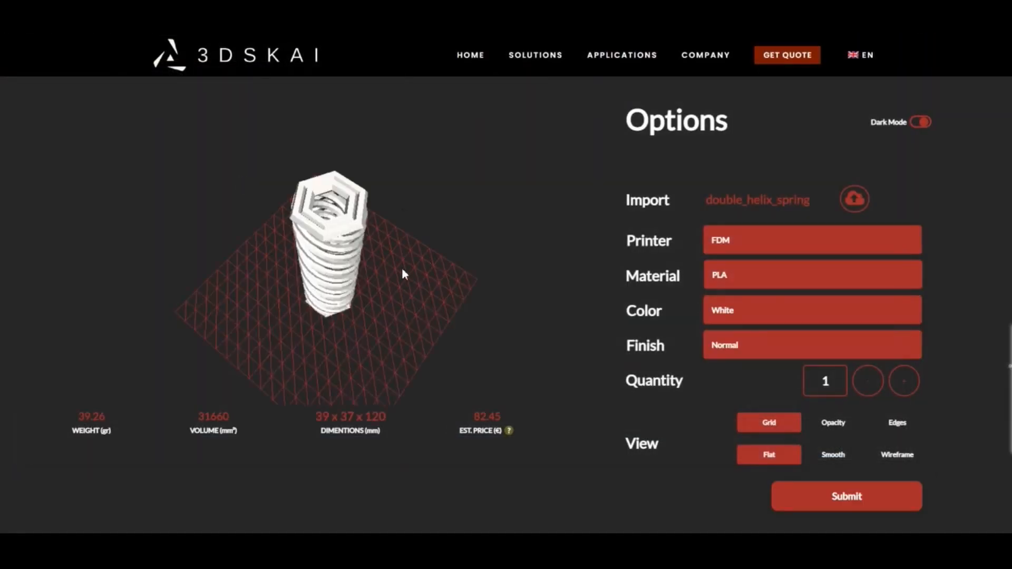
drag(401, 274, 391, 218)
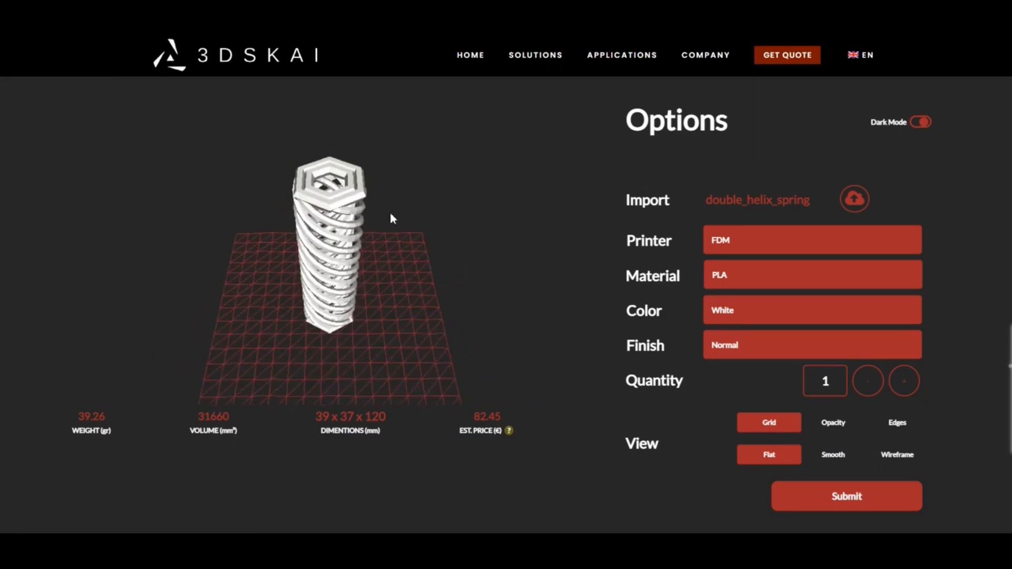
click(811, 274)
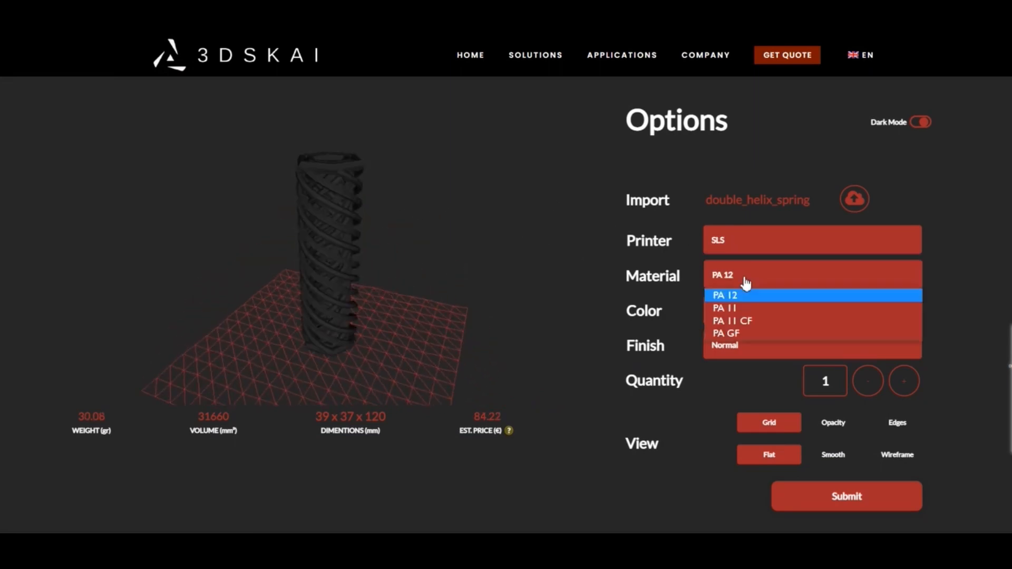
click(732, 321)
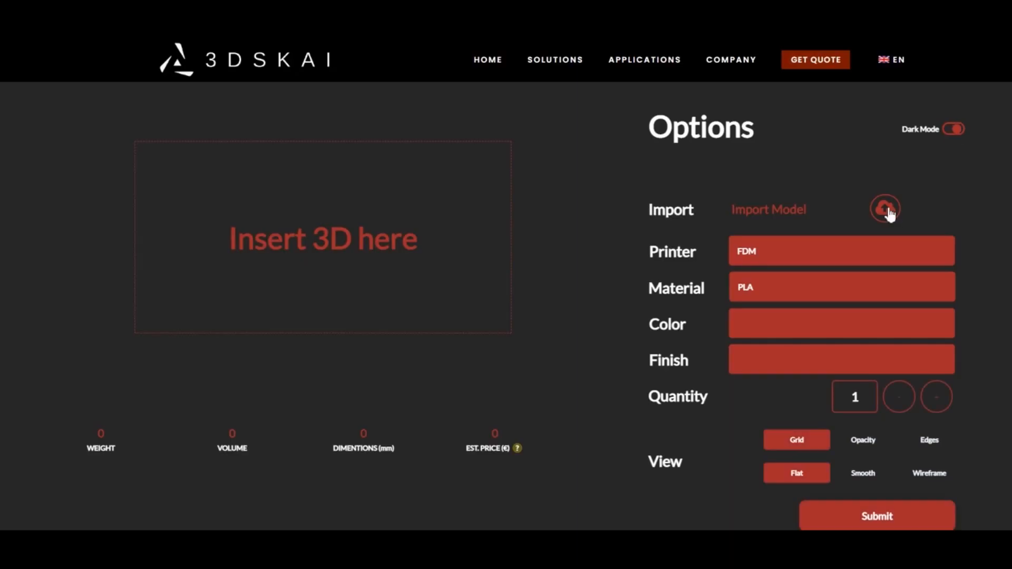
- Import the Nose model as FDM in white PP with custom finish, quantity 1, price 118.3
click(885, 209)
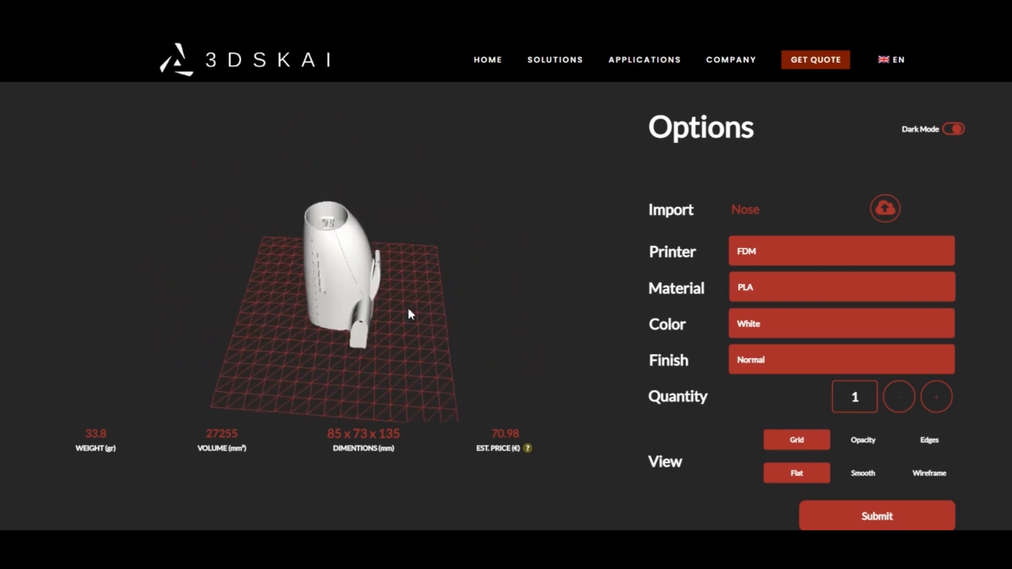
click(842, 287)
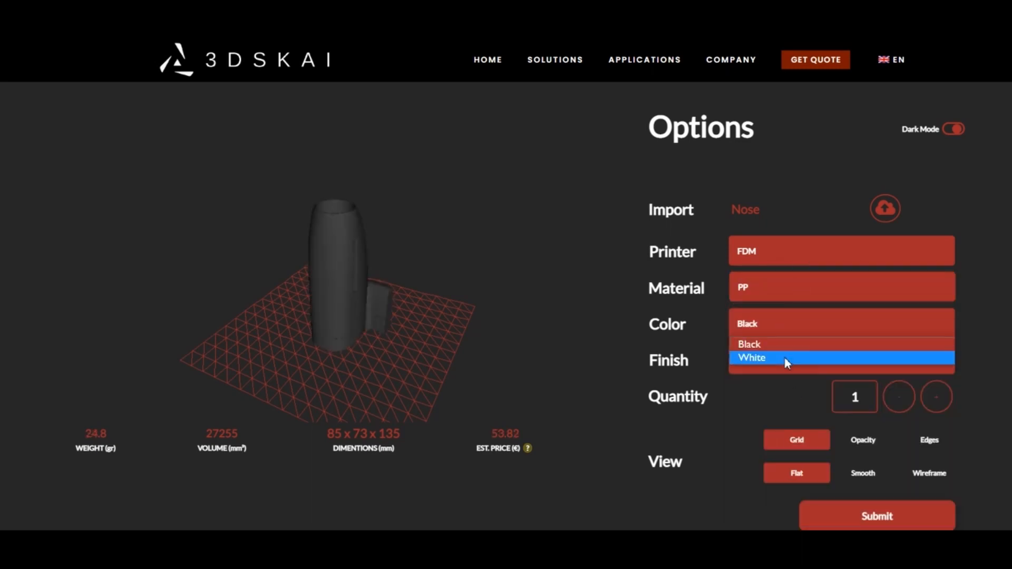
click(752, 358)
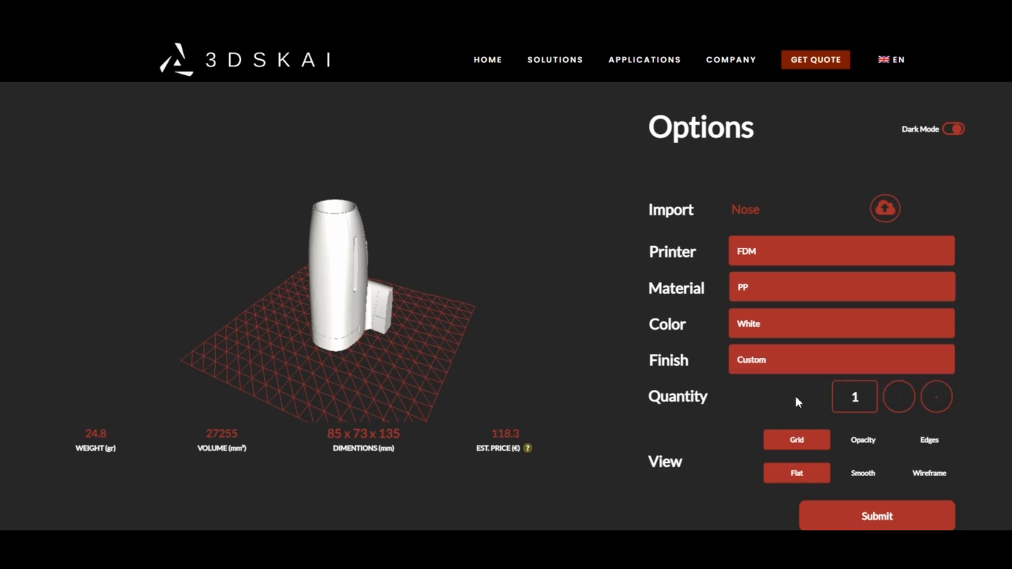
click(936, 397)
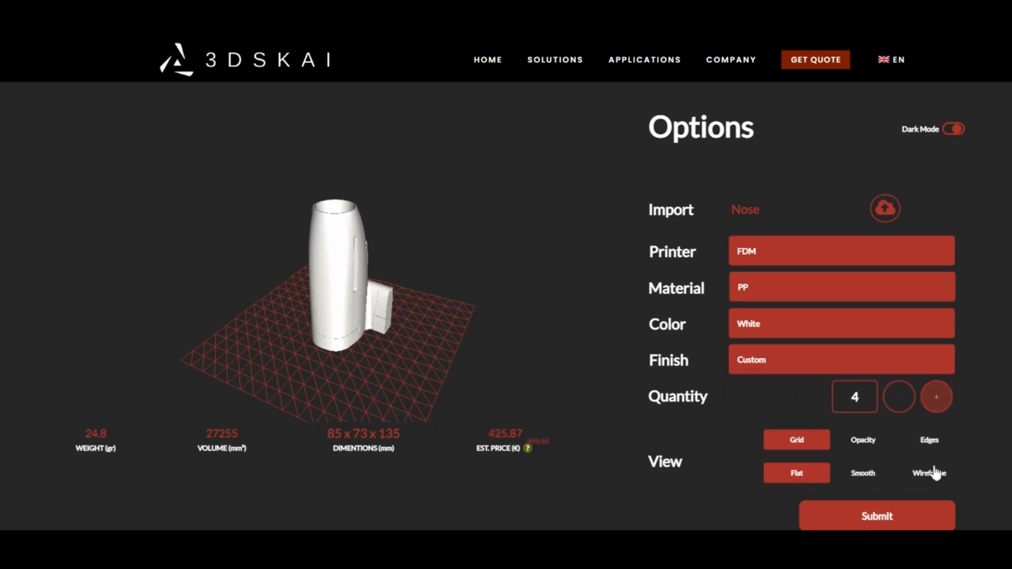
click(898, 396)
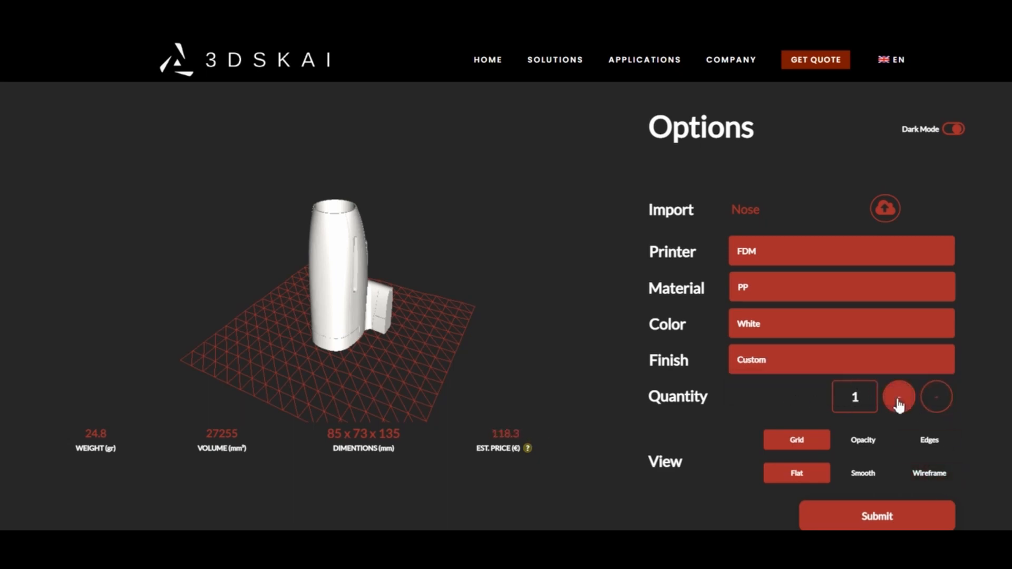